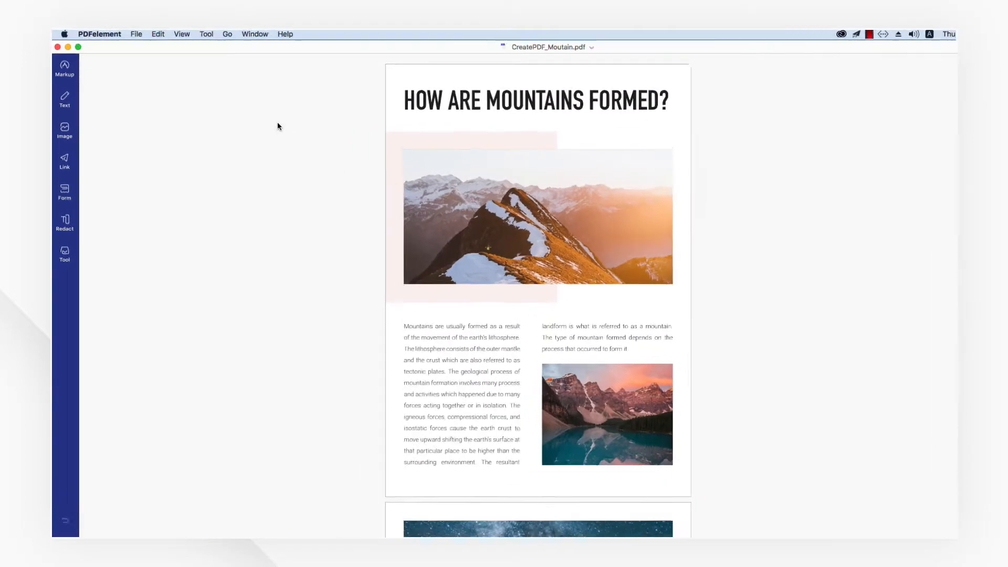
- Save the converted document as CreatePDF_Moutain.pdf in the PDF folder via File > Save As
{"action": "left_click", "coordinate": [168, 35]}
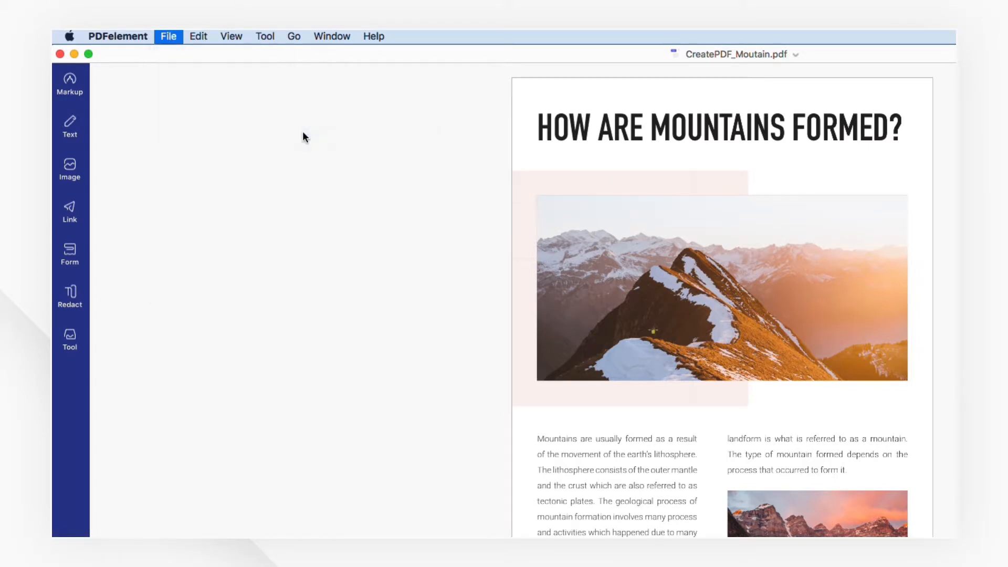
{"action": "left_click", "coordinate": [168, 36]}
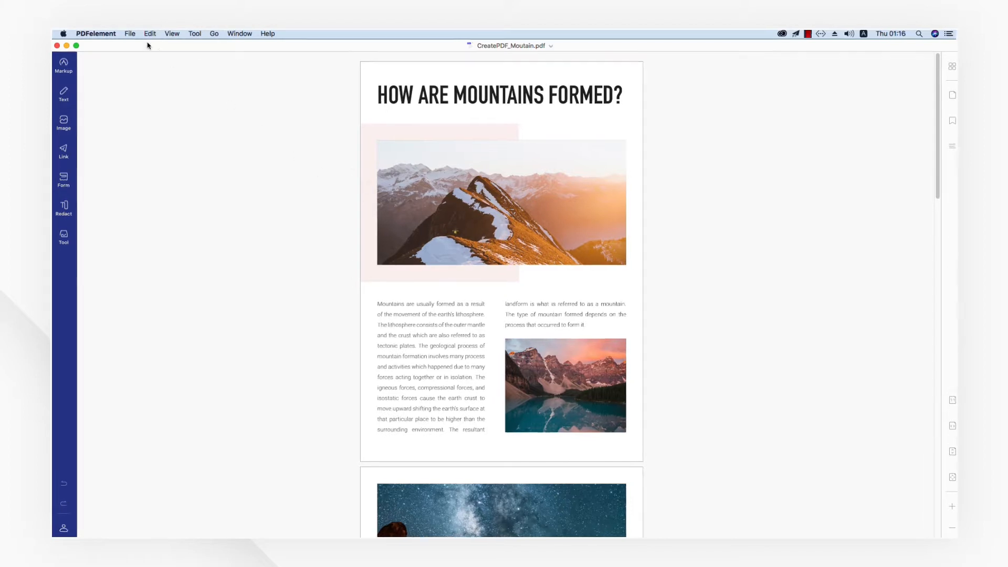
{"action": "left_click", "coordinate": [129, 34]}
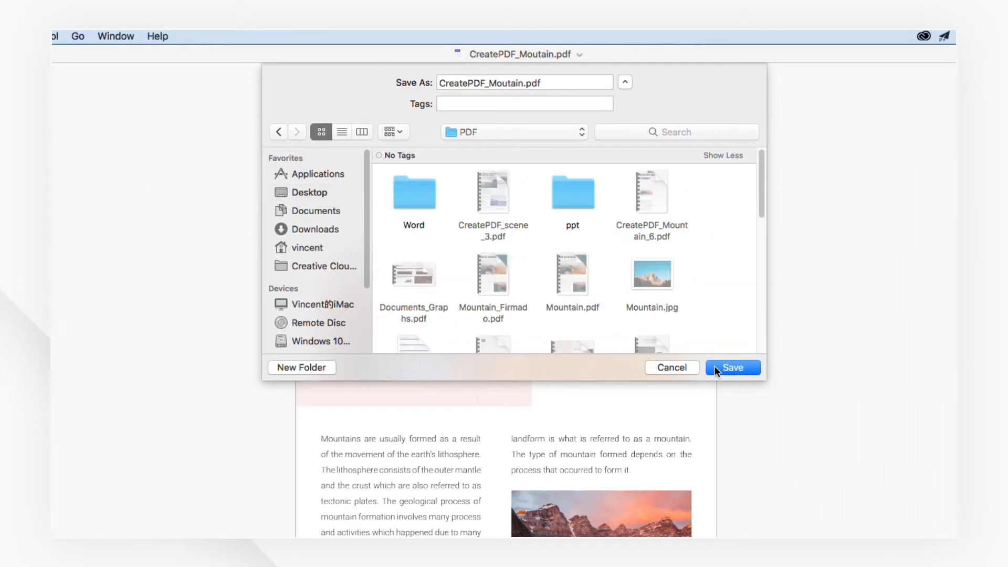
{"action": "left_click", "coordinate": [732, 368]}
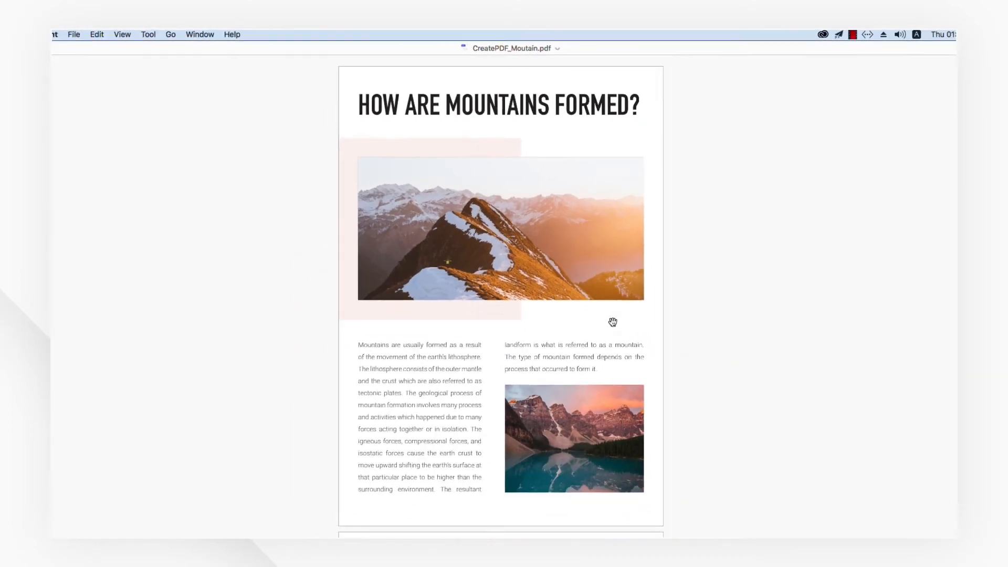
{"action": "scroll", "scroll_direction": "down", "scroll_amount": 3}
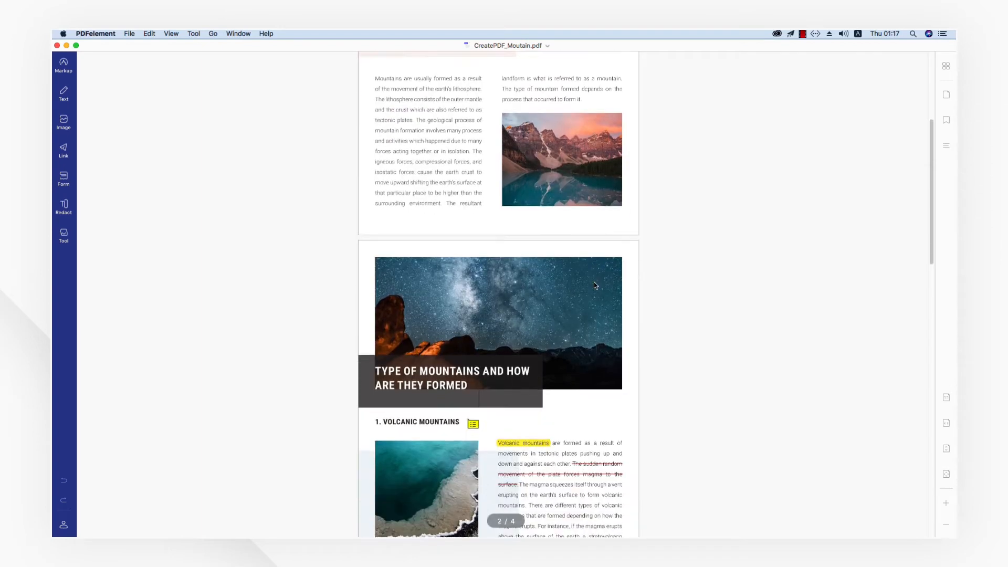
{"action": "scroll", "scroll_direction": "down", "scroll_amount": 3}
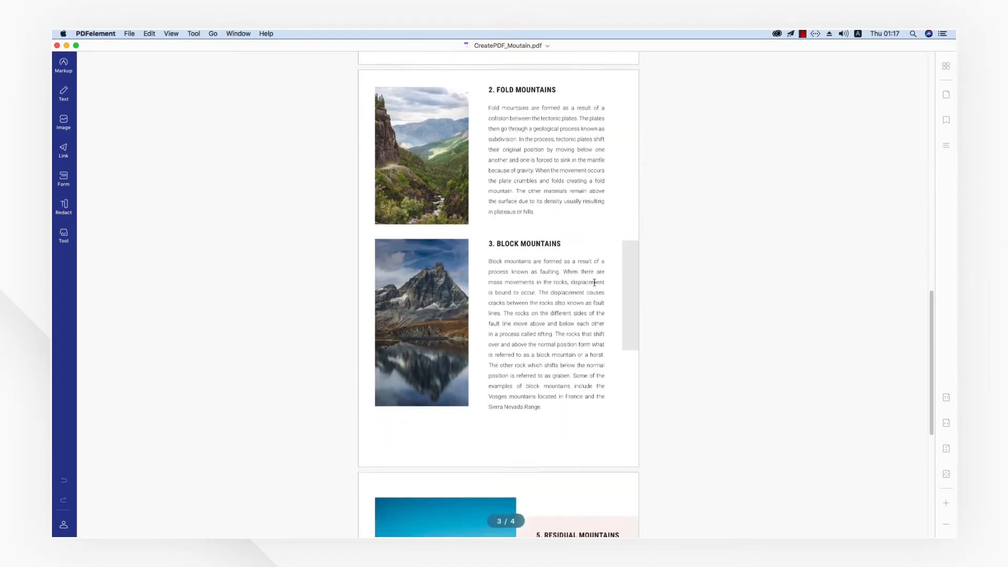